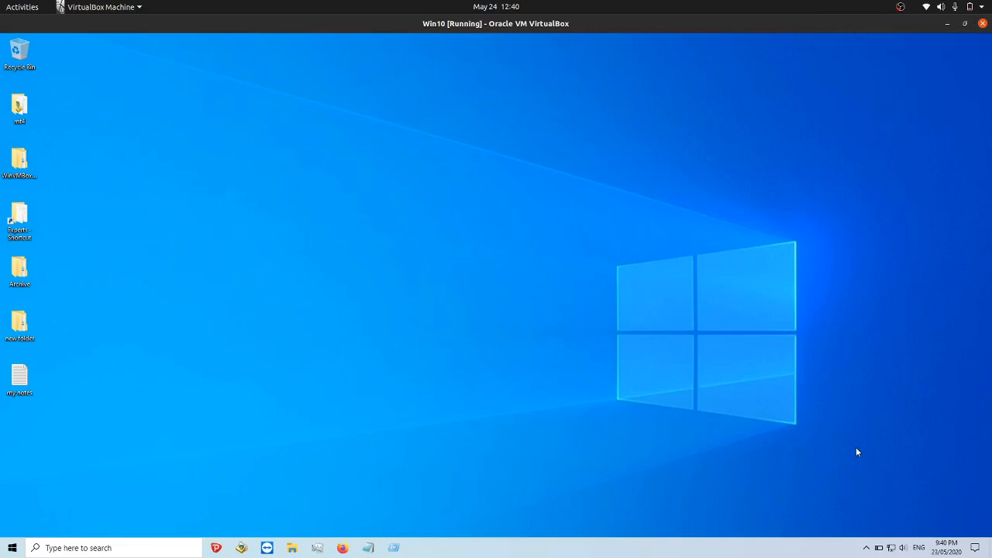
mouse_move(856, 450)
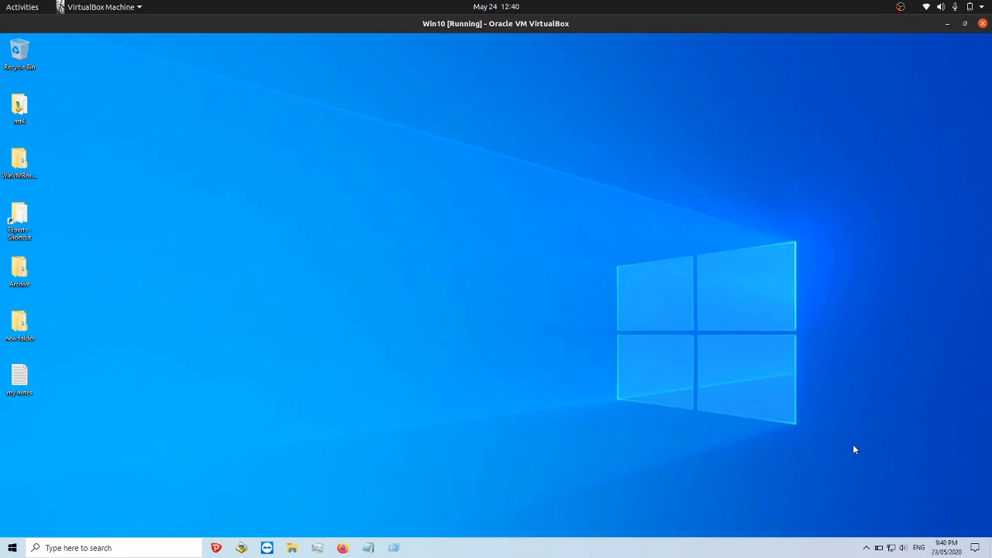
mouse_move(762, 376)
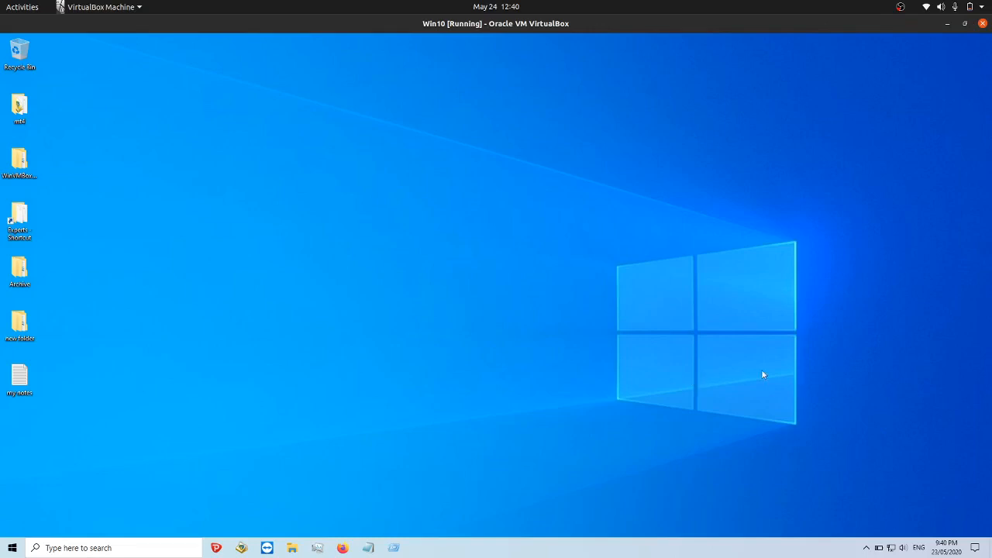
mouse_move(721, 344)
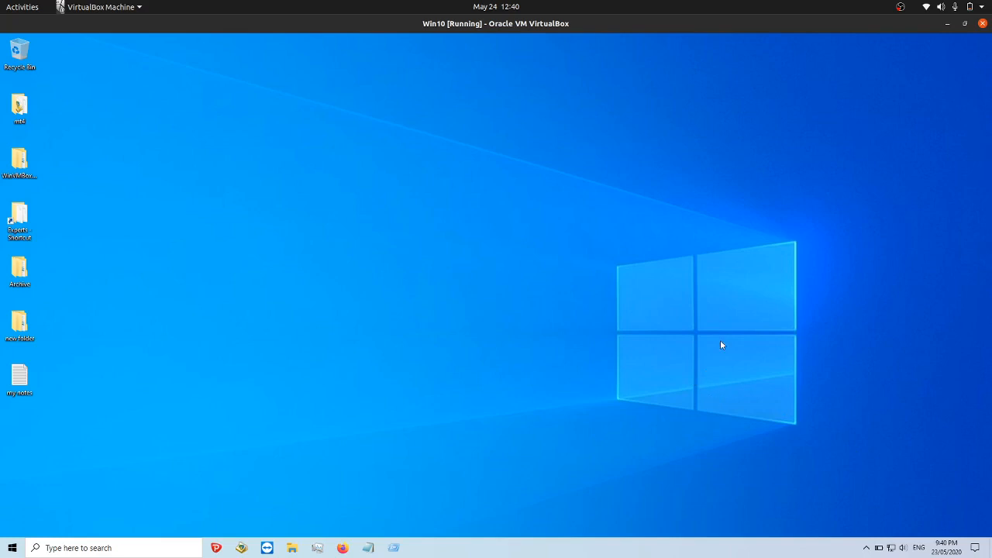
mouse_move(530, 310)
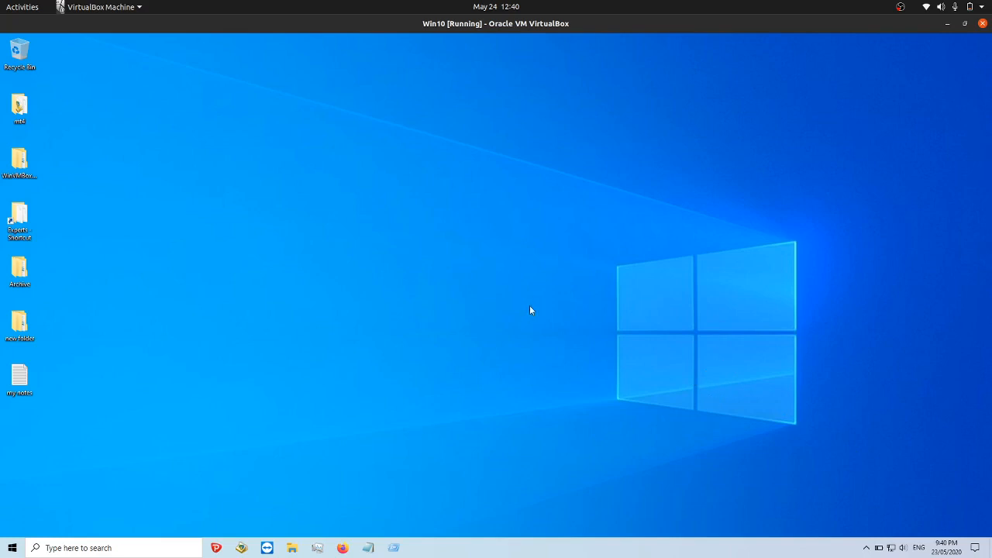
mouse_move(537, 247)
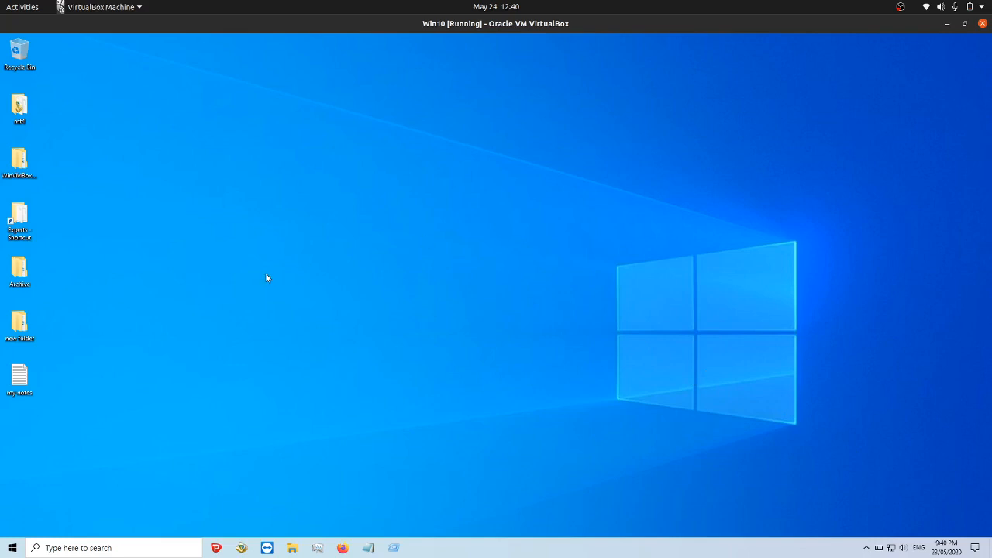
mouse_move(404, 147)
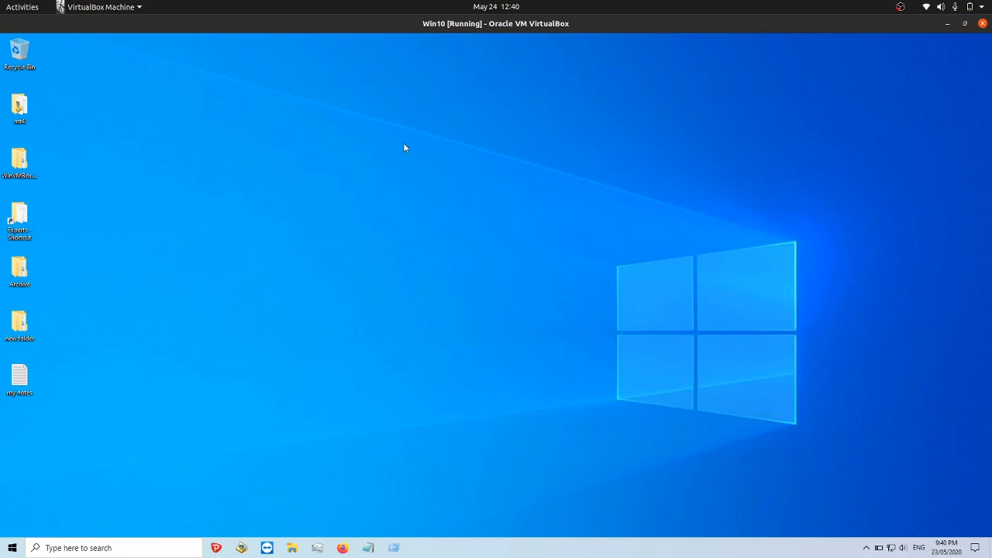
- Reach System > Display and switch Night light on, active until 7:00 AM
click(11, 547)
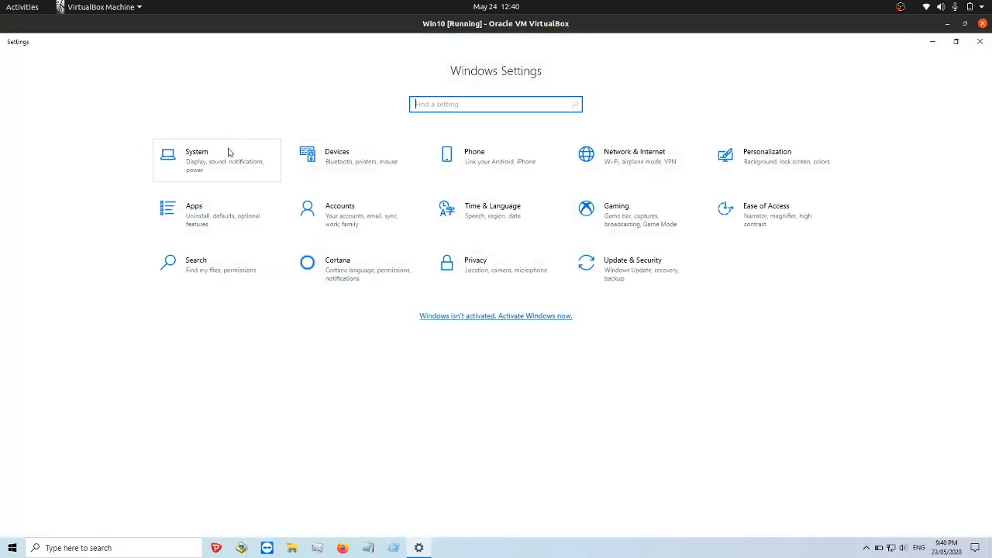
click(197, 159)
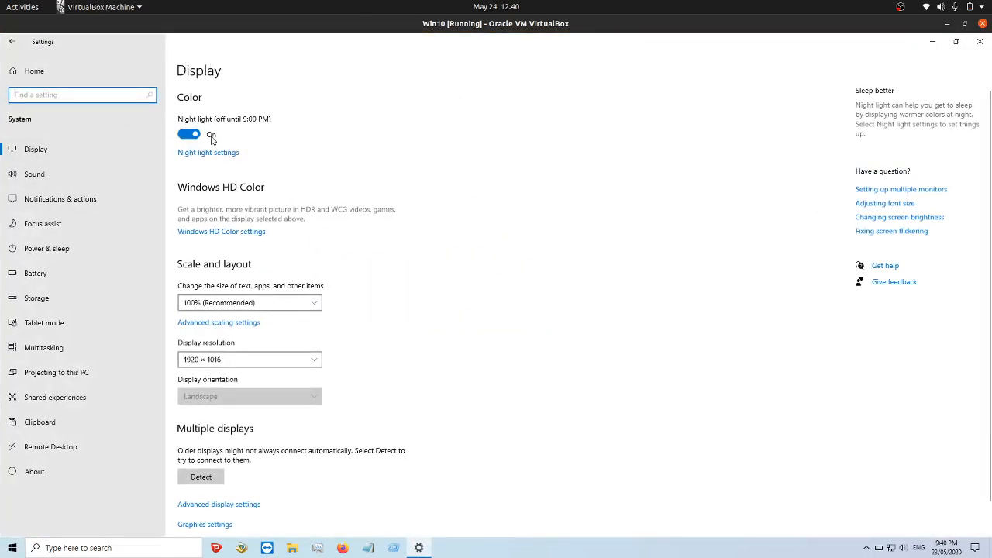
click(190, 134)
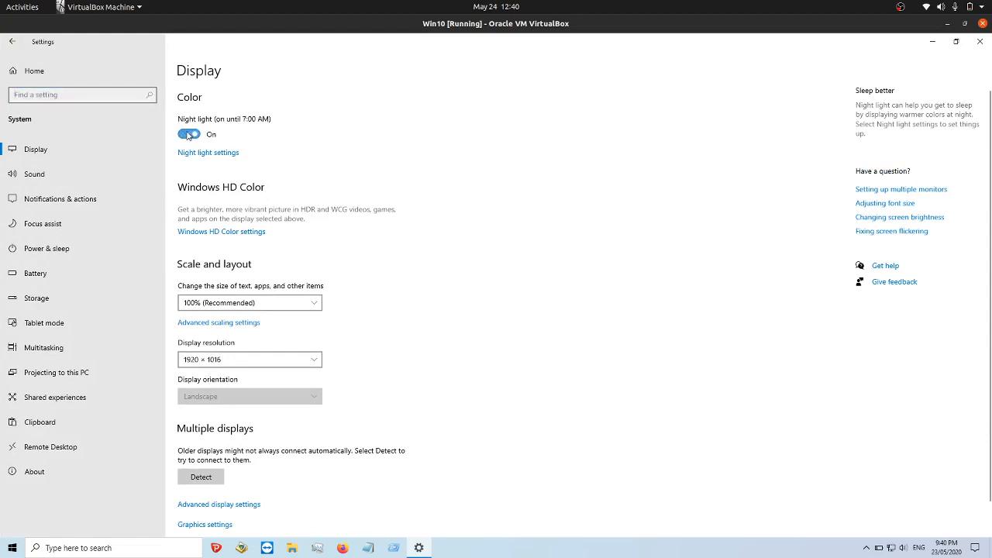
click(190, 134)
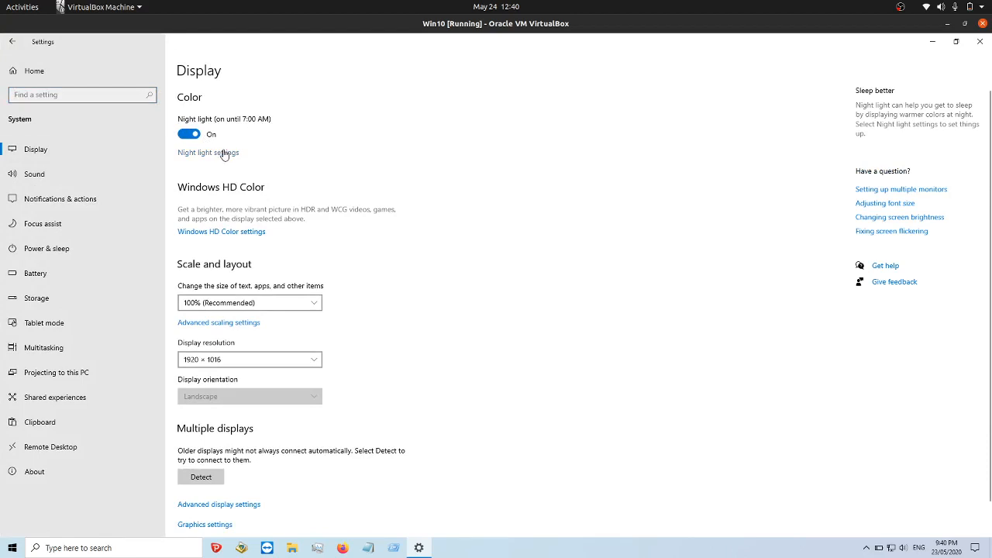
- Drag the Night light Strength slider down from maximum, keeping Turn on 9:00 PM and Turn off 7:00 AM
click(207, 153)
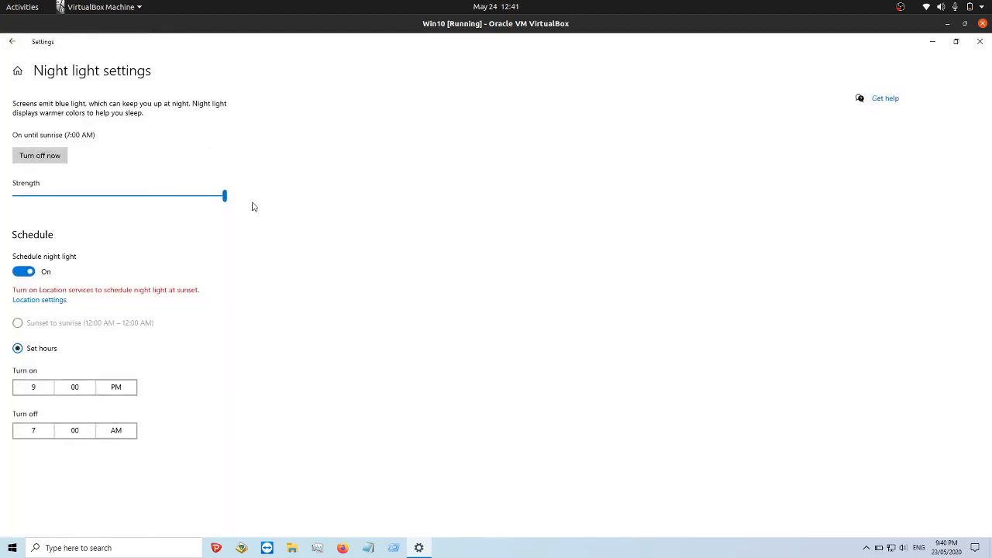
drag(225, 196, 208, 196)
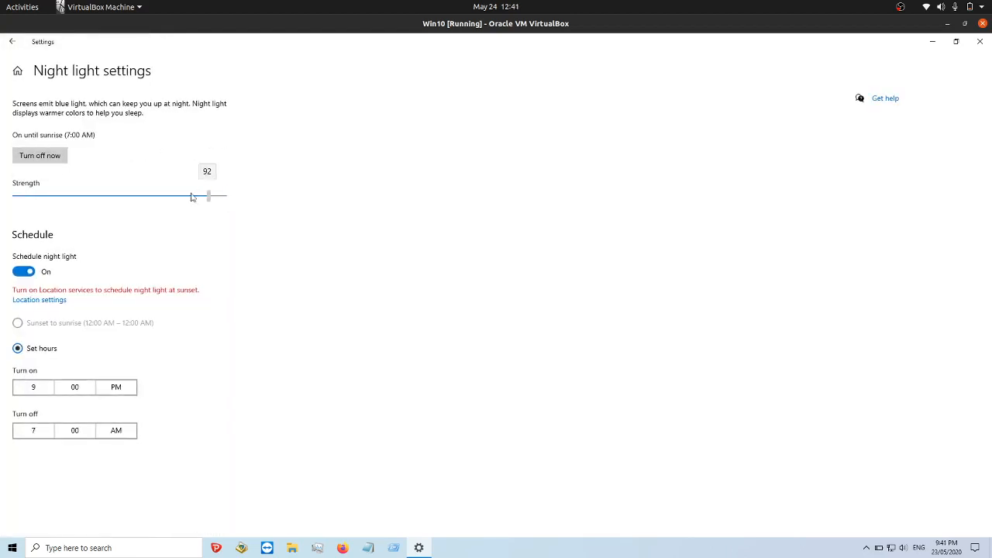
drag(208, 195, 174, 196)
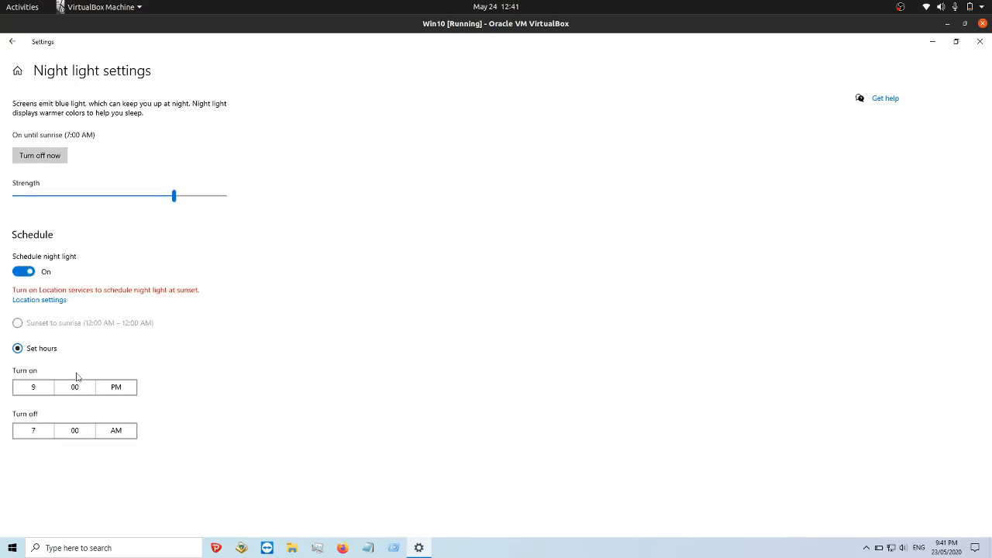
click(32, 388)
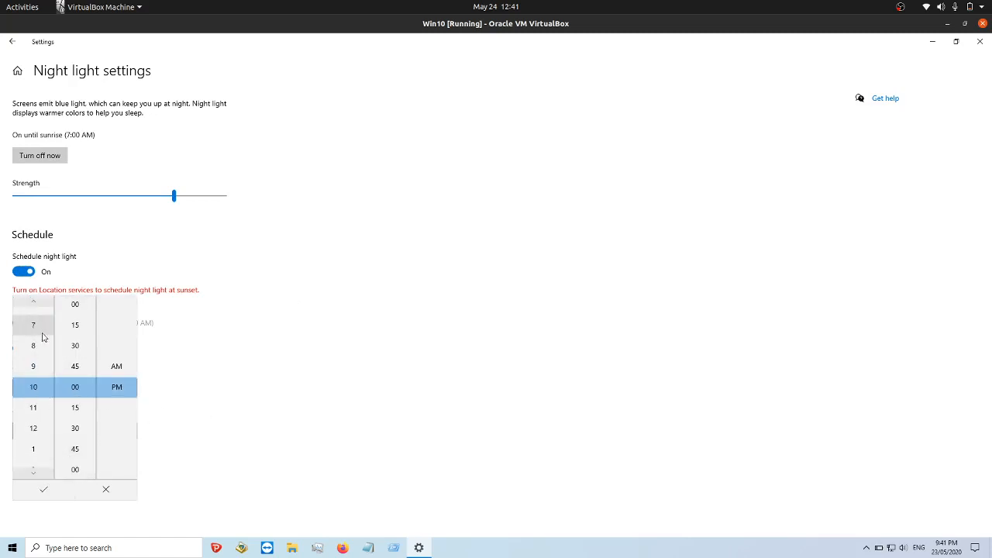
click(44, 490)
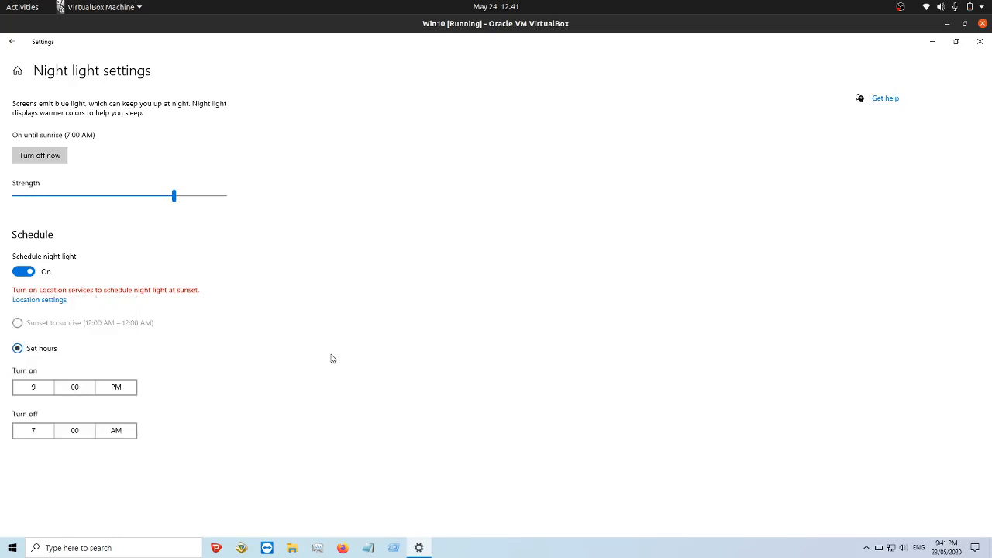
mouse_move(359, 313)
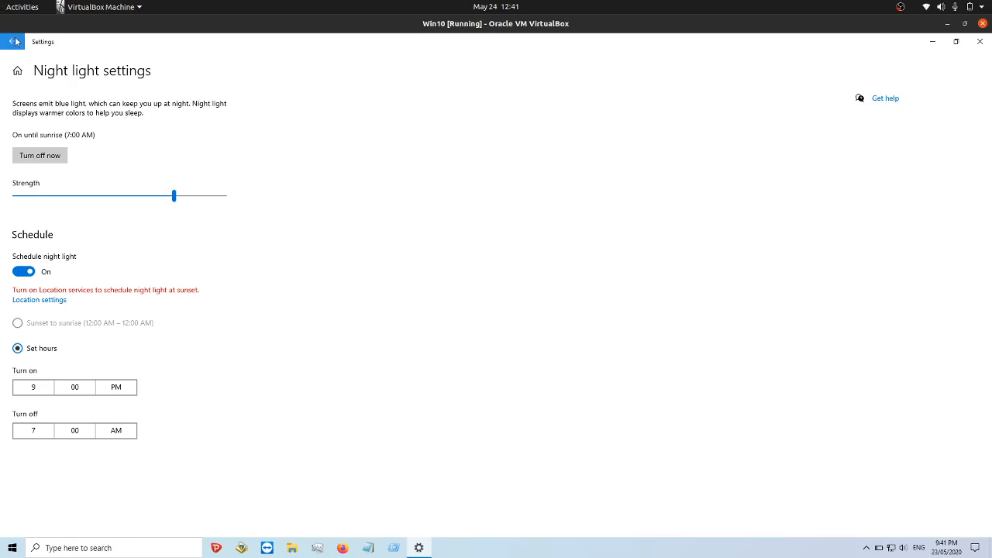
- Go back to the Display page, where Night light reads on until 7:00 AM
click(13, 41)
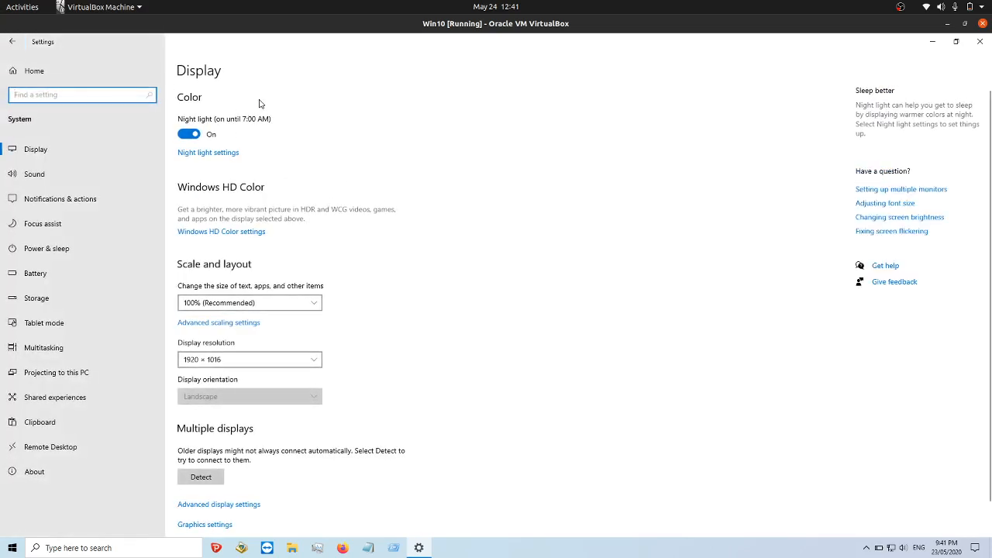
mouse_move(214, 210)
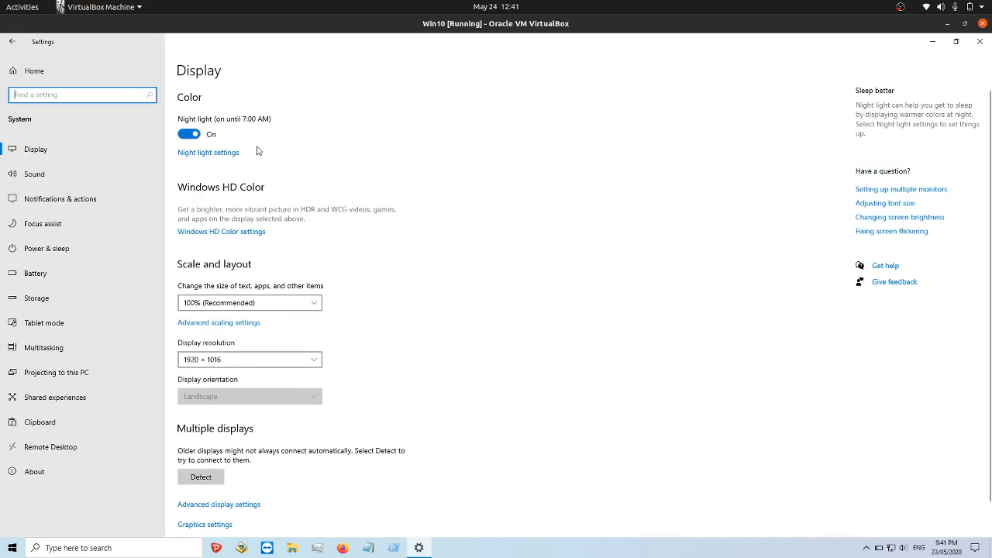
mouse_move(401, 155)
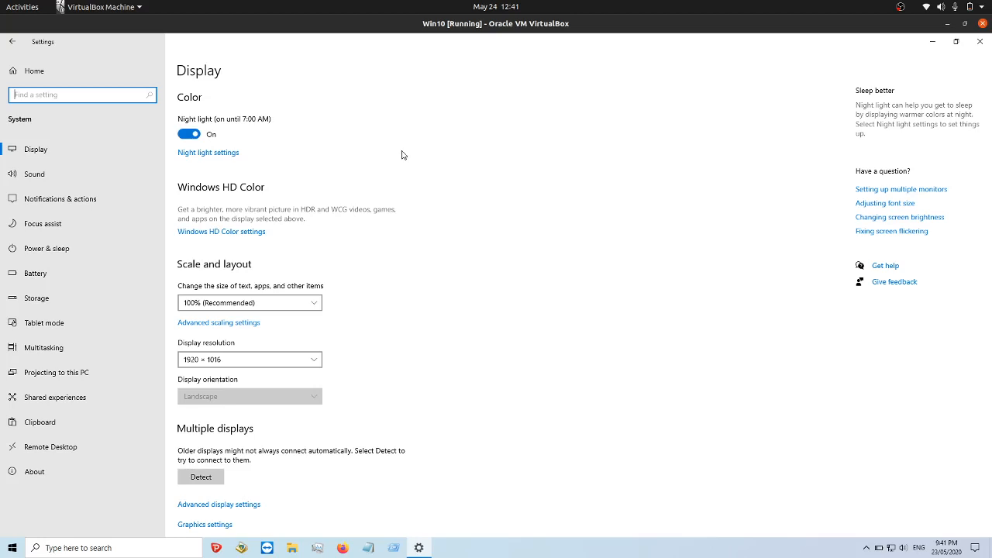
mouse_move(405, 150)
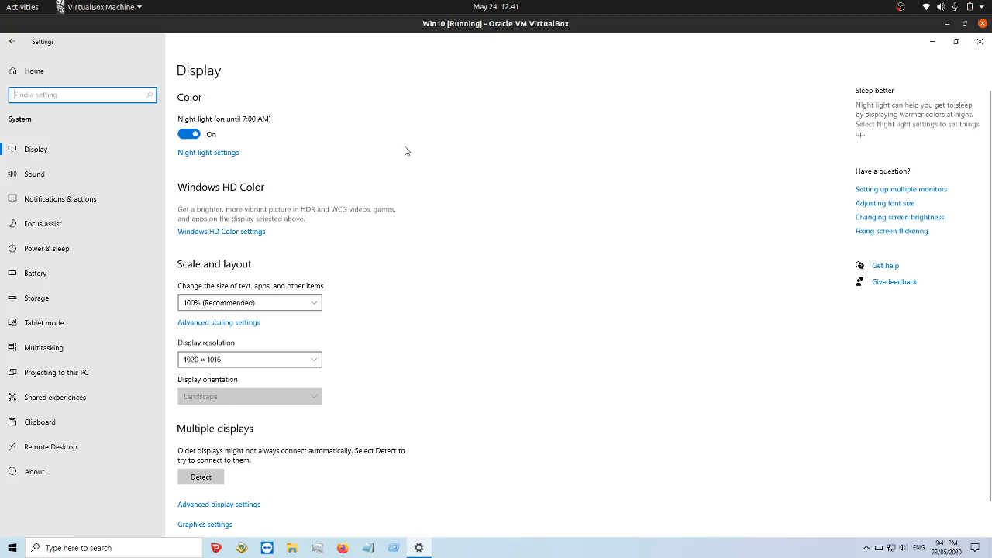
mouse_move(403, 200)
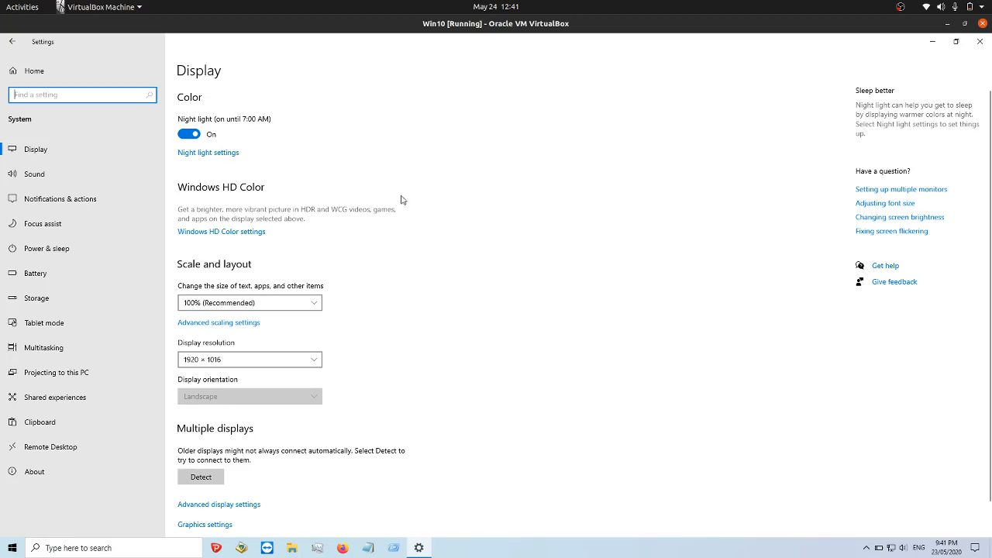
mouse_move(434, 178)
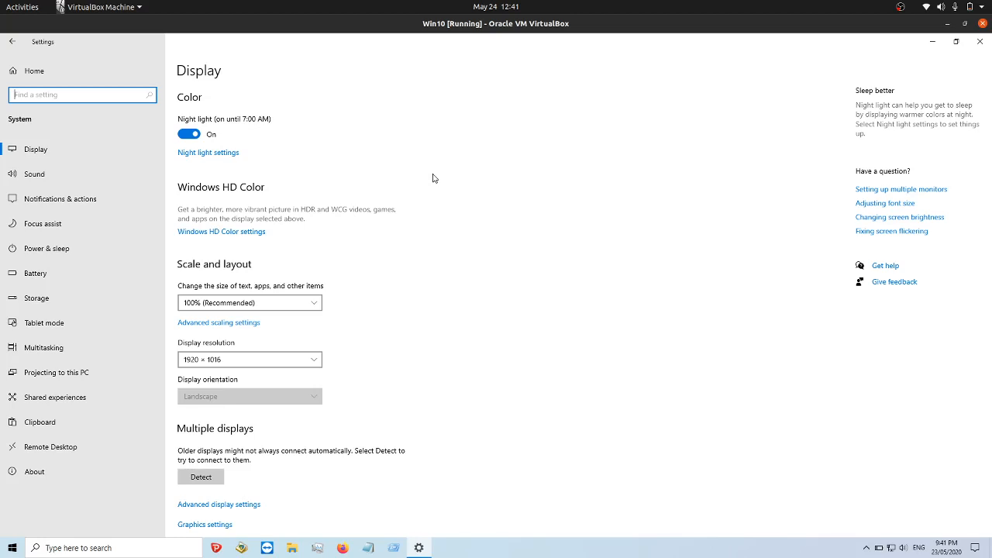
mouse_move(679, 28)
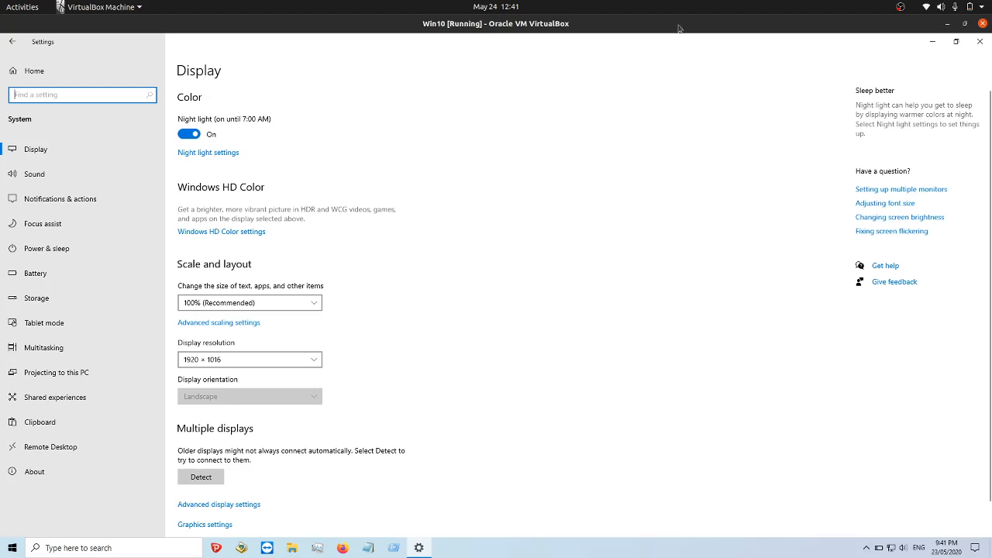